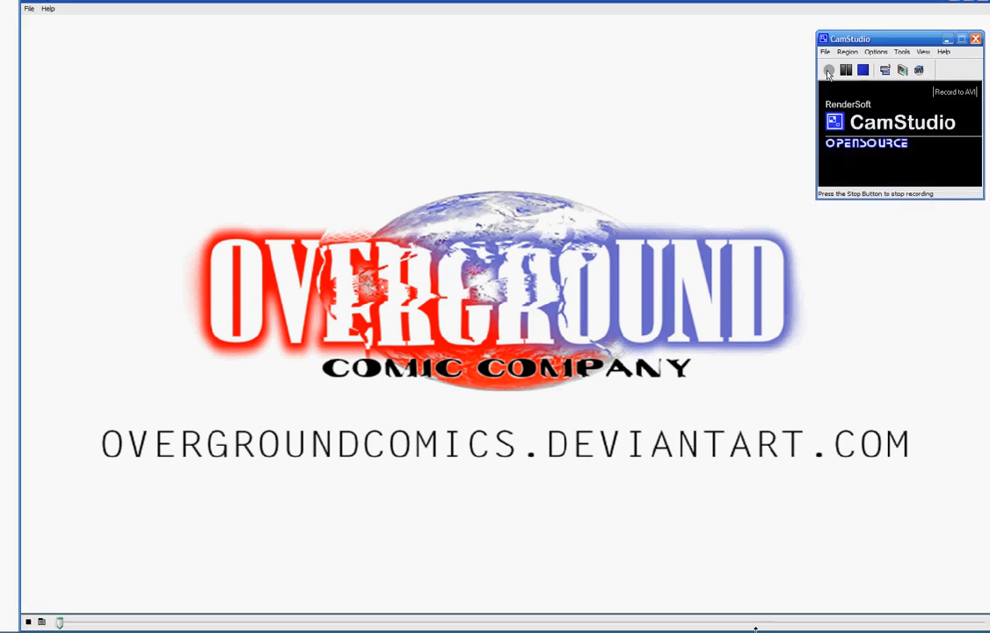
- Start the CamStudio screen recording over the Overground Comic Company title screen
click(827, 71)
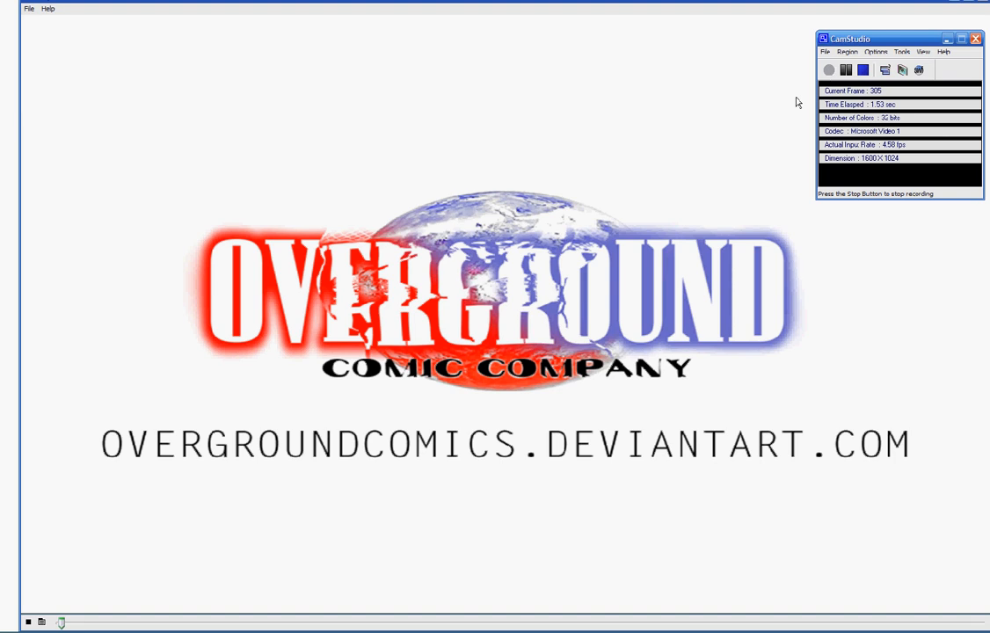
mouse_move(222, 488)
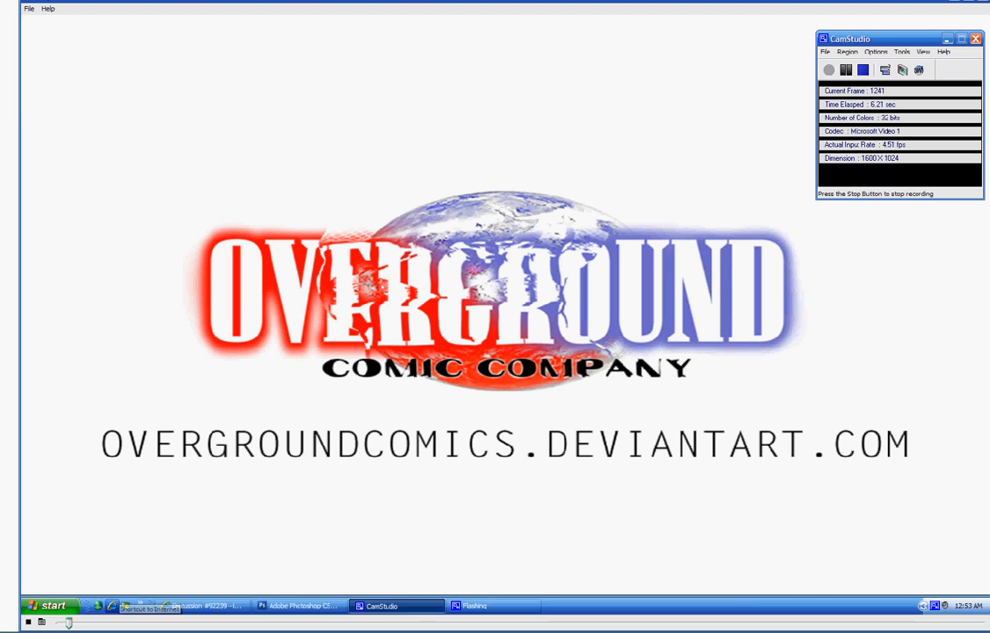
mouse_move(298, 606)
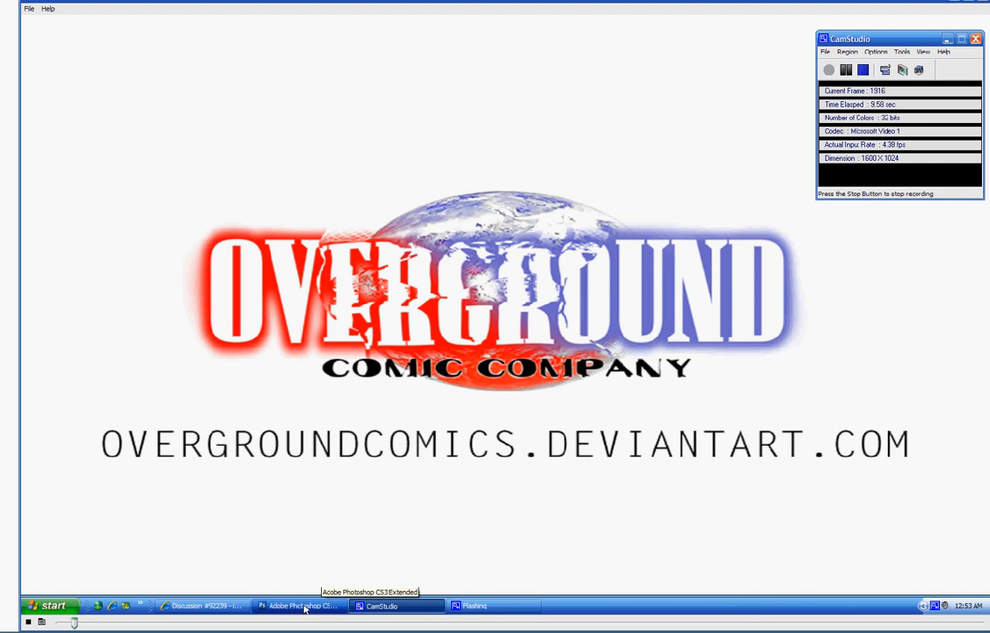
- Switch to the superhero line-art document in Photoshop from the taskbar
click(304, 605)
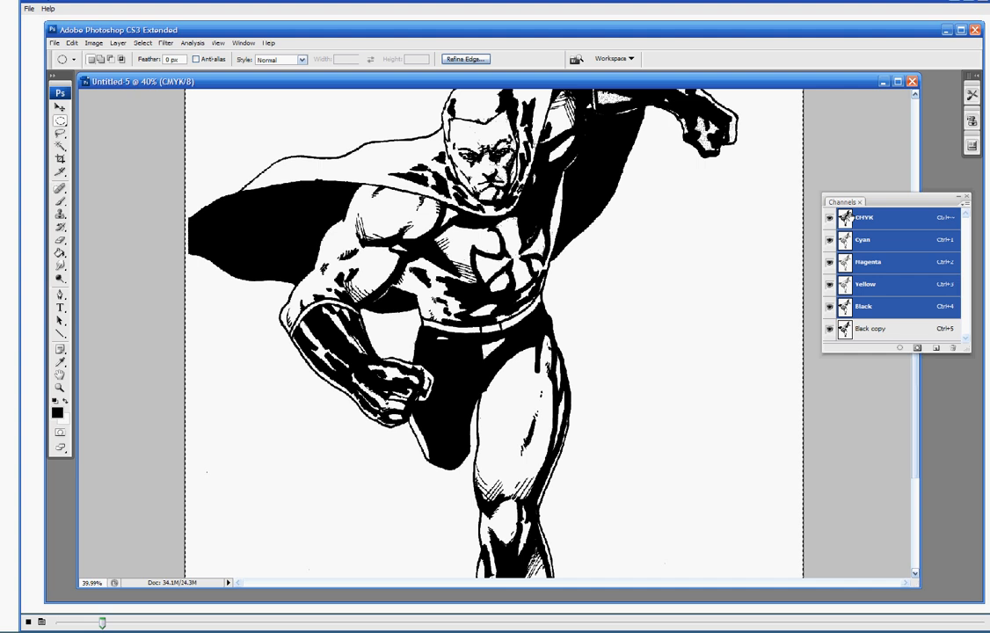
mouse_move(794, 299)
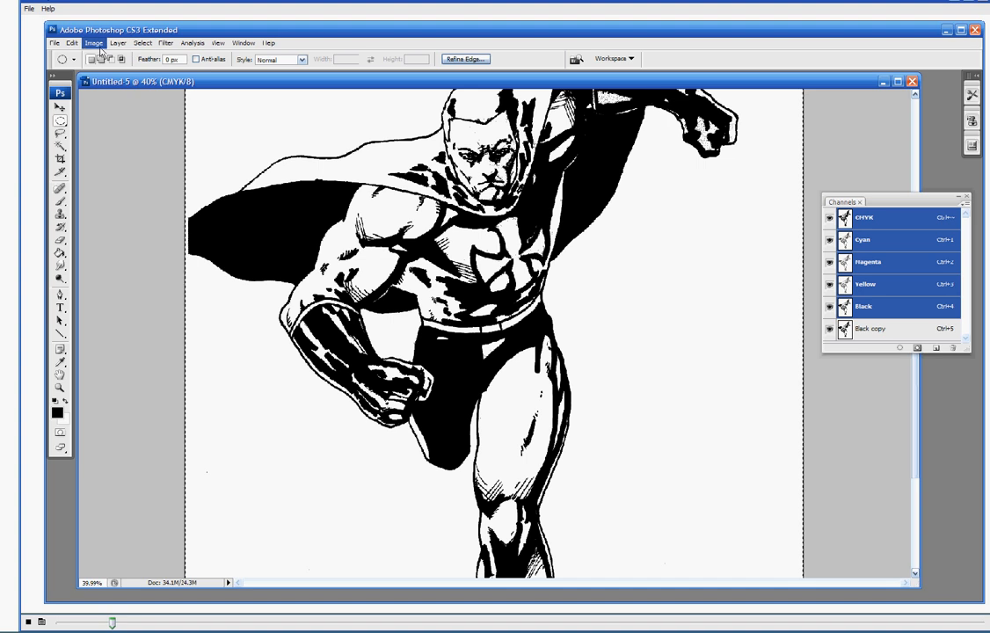
- Fill the CMYK channels with White in Normal mode, then hide the Black copy channel
click(72, 43)
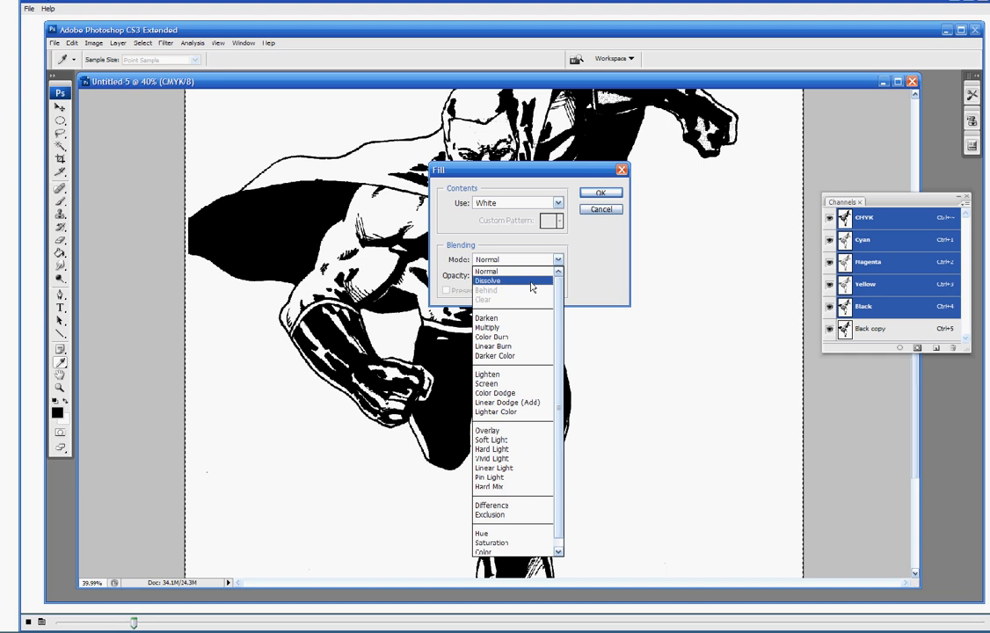
click(488, 271)
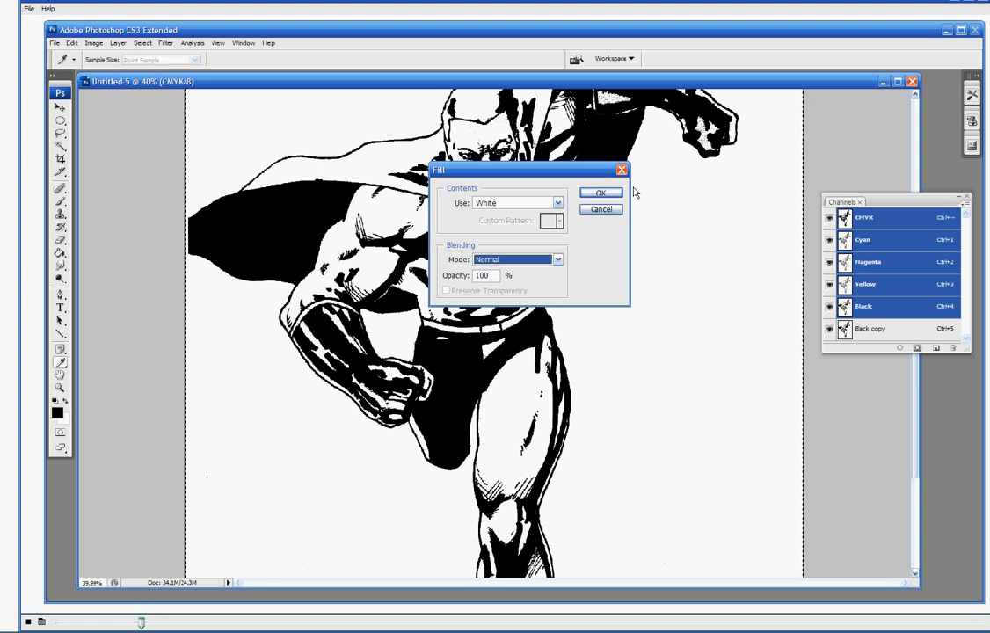
click(602, 192)
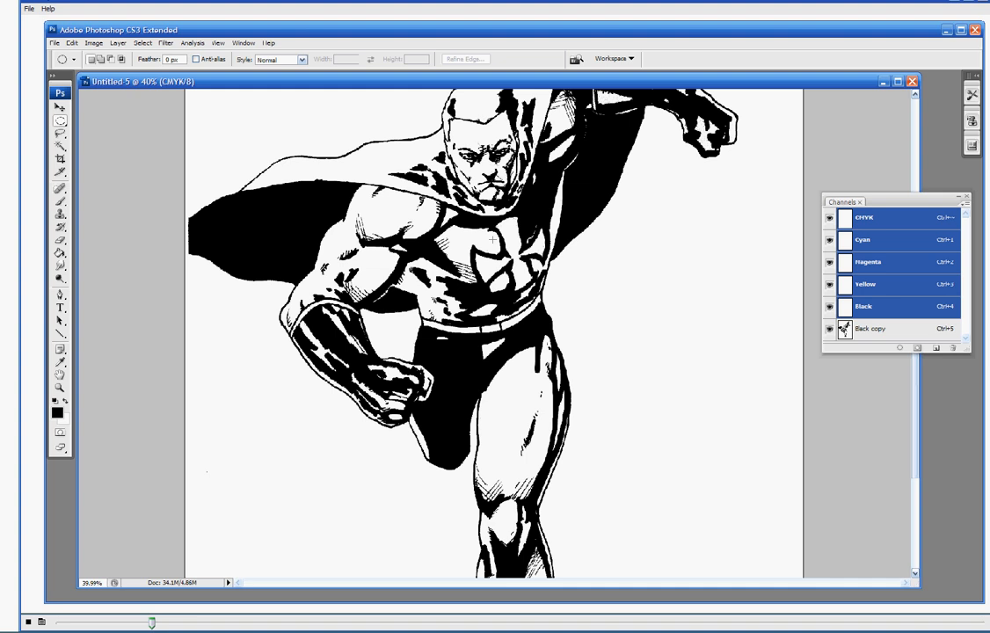
mouse_move(970, 317)
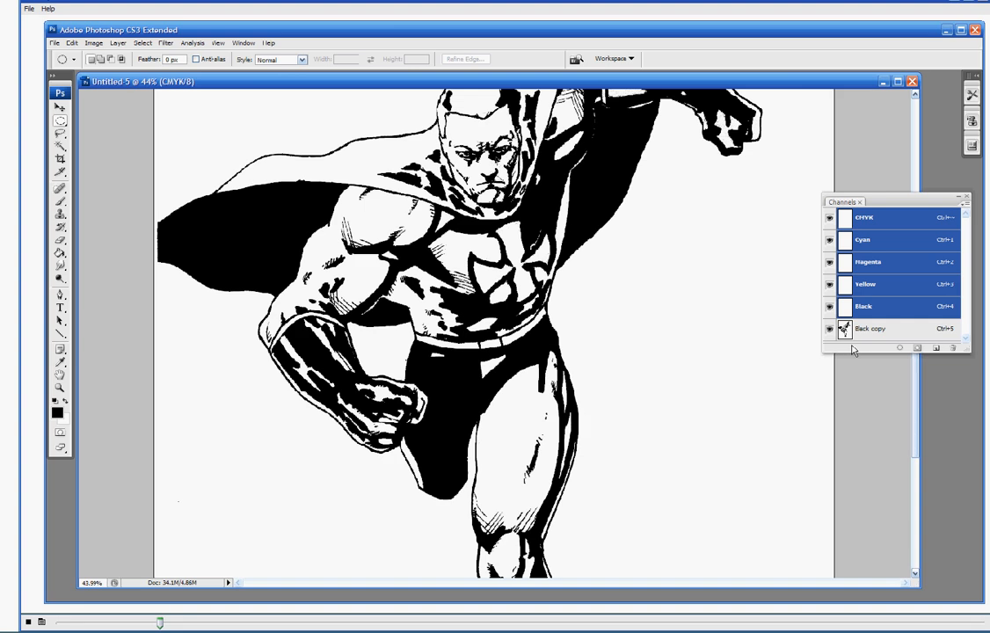
click(828, 328)
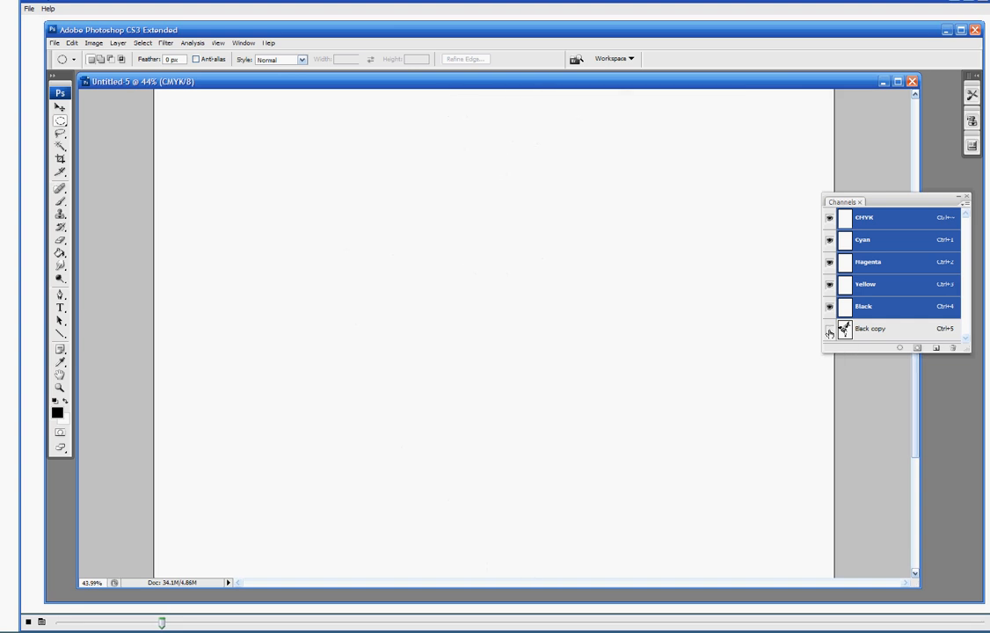
mouse_move(828, 332)
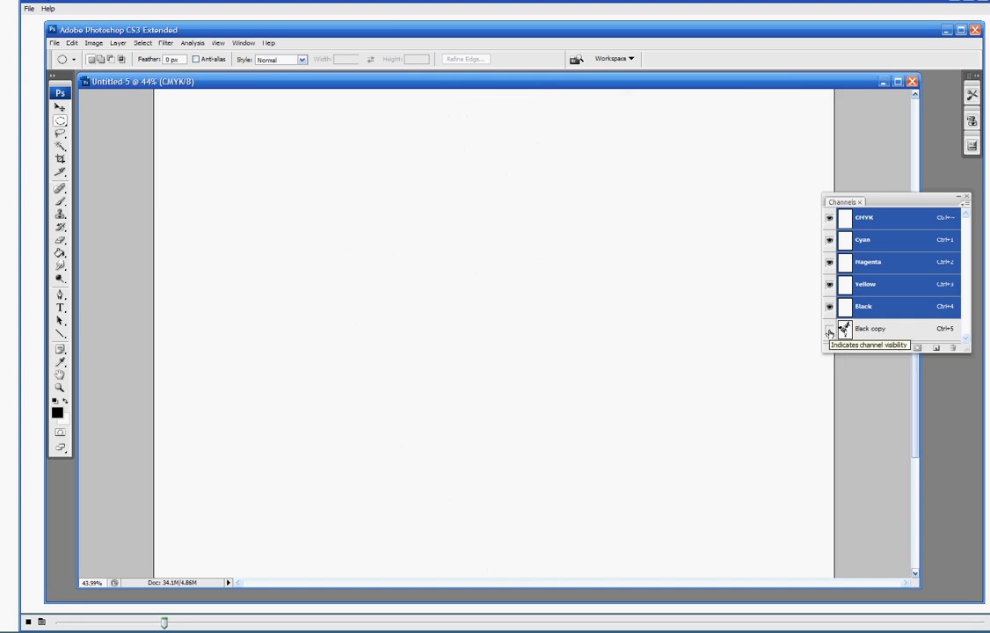
- Turn the Black copy channel's visibility back on to reveal the line art
click(829, 331)
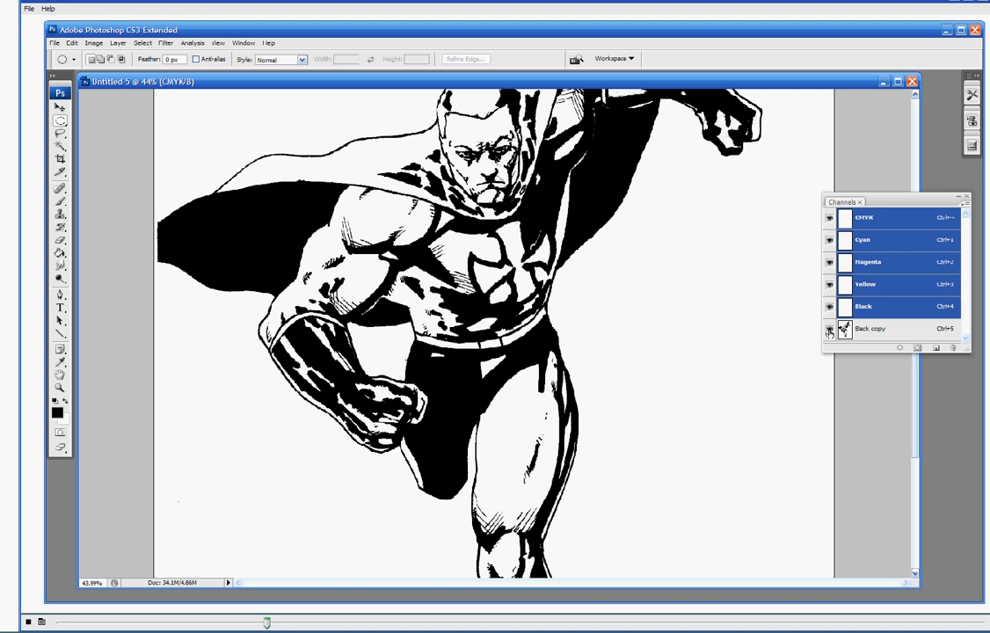
mouse_move(710, 252)
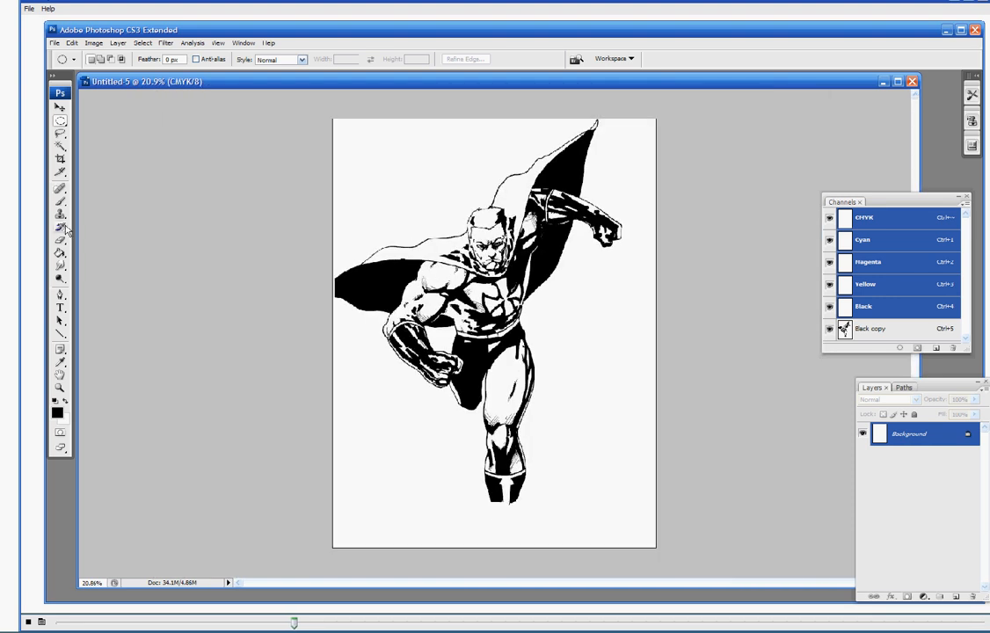
mouse_move(57, 414)
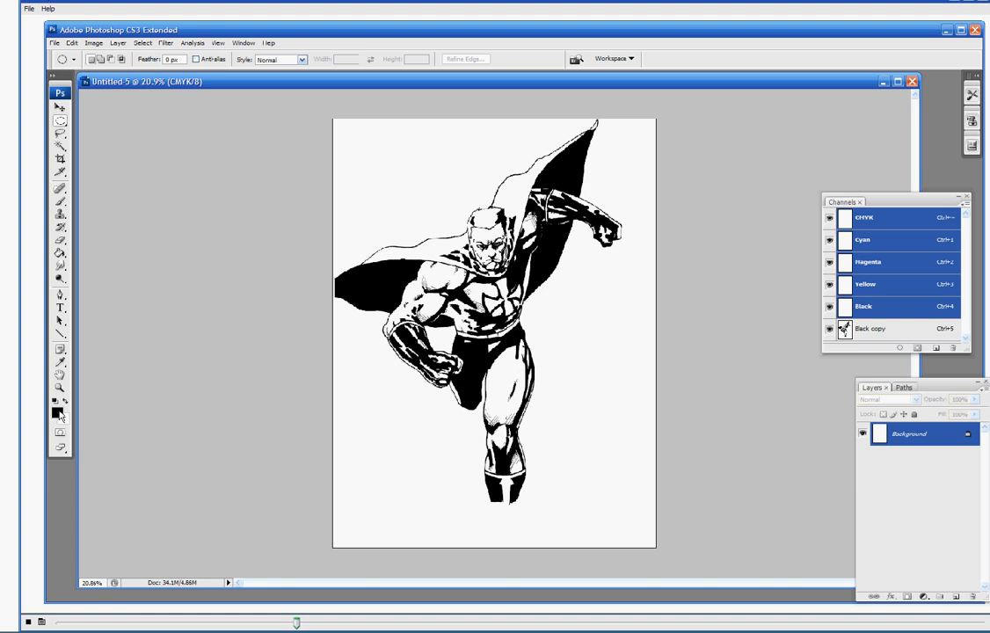
- Pick a pale sky blue (#91c1e9) as the foreground colour in the Color Picker
click(55, 411)
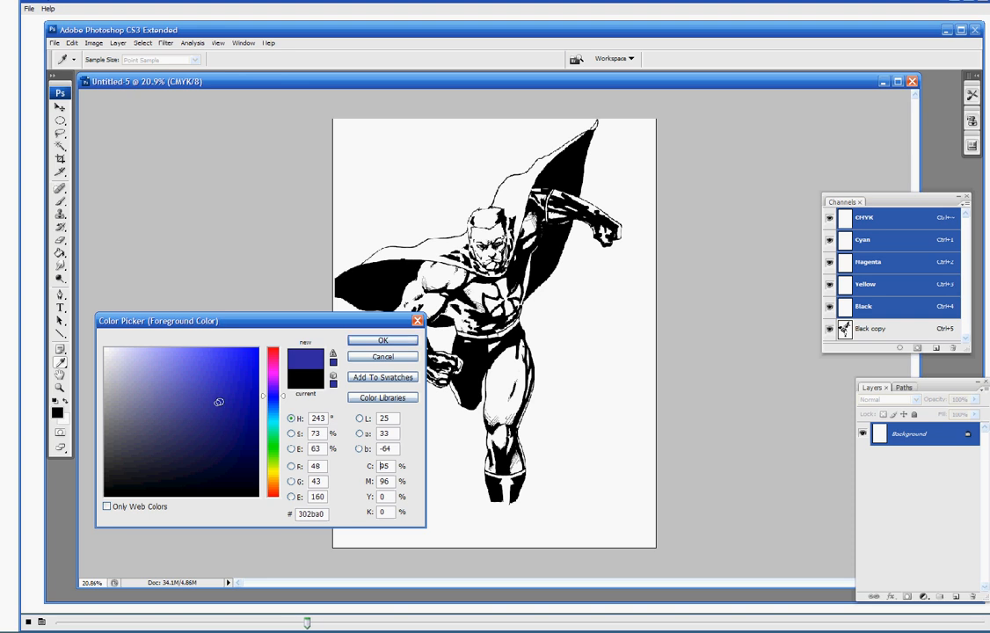
click(180, 364)
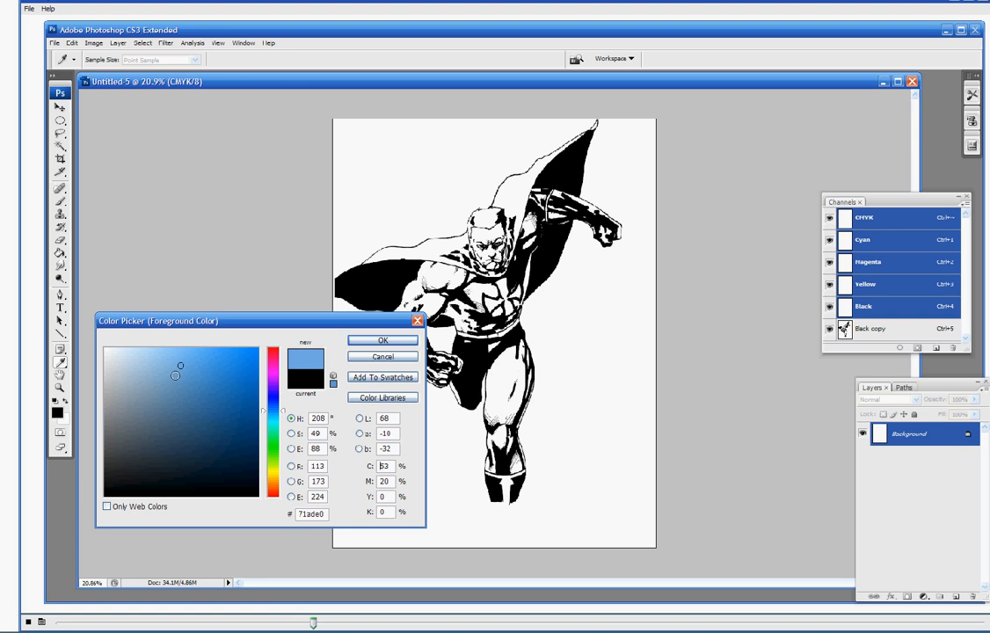
click(162, 360)
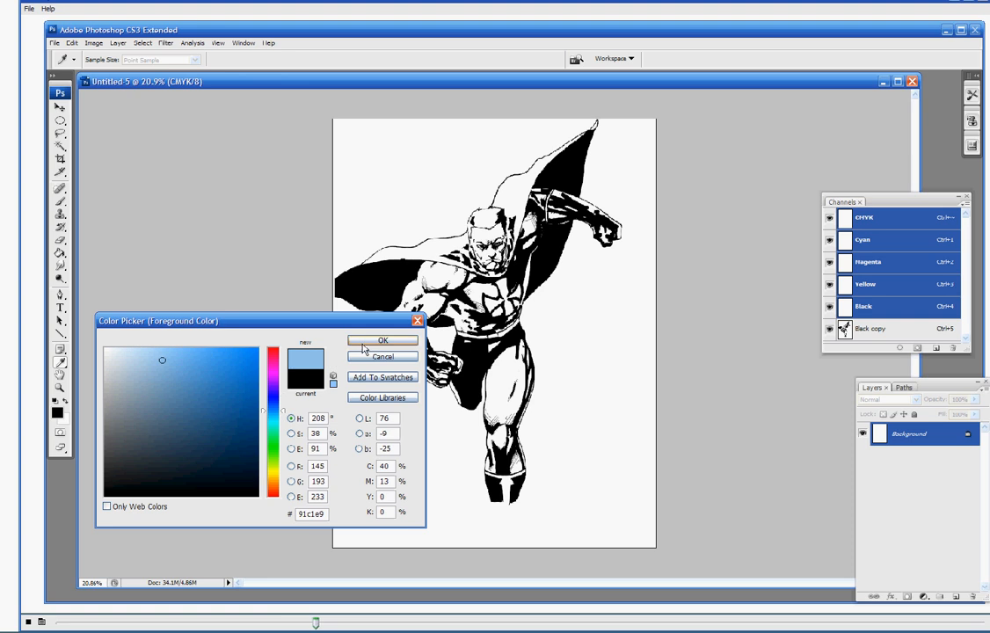
- Confirm the pale sky blue foreground colour in the Color Picker
click(382, 340)
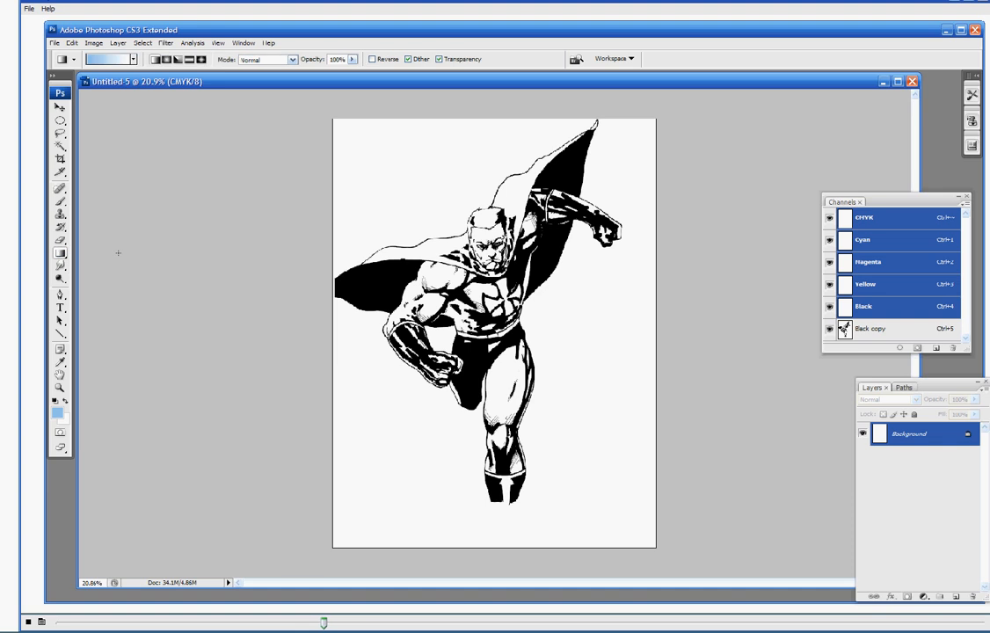
mouse_move(387, 470)
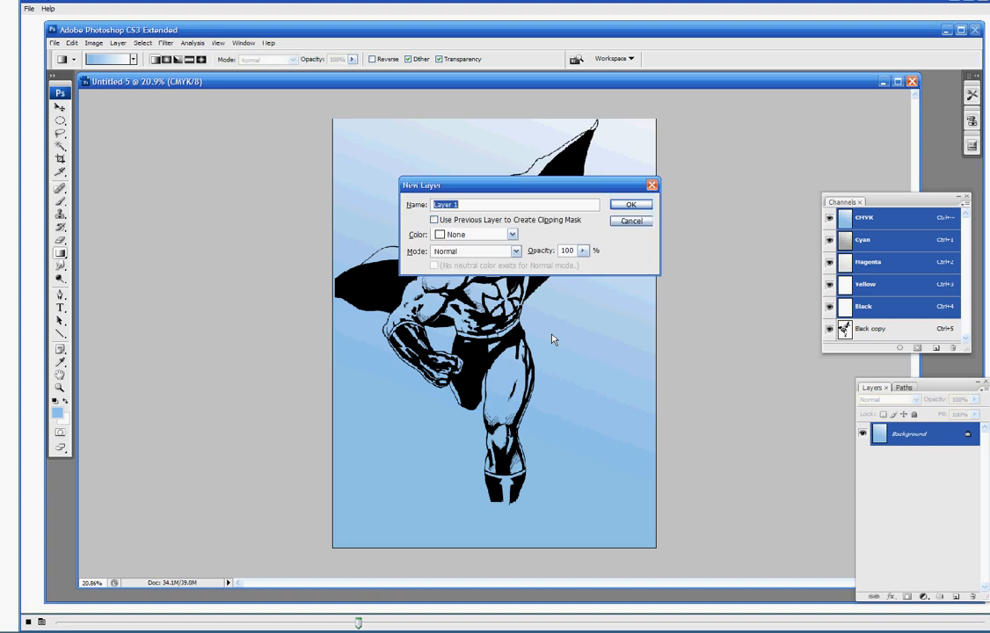
- Confirm the New Layer dialog to create empty Layer 1
click(631, 204)
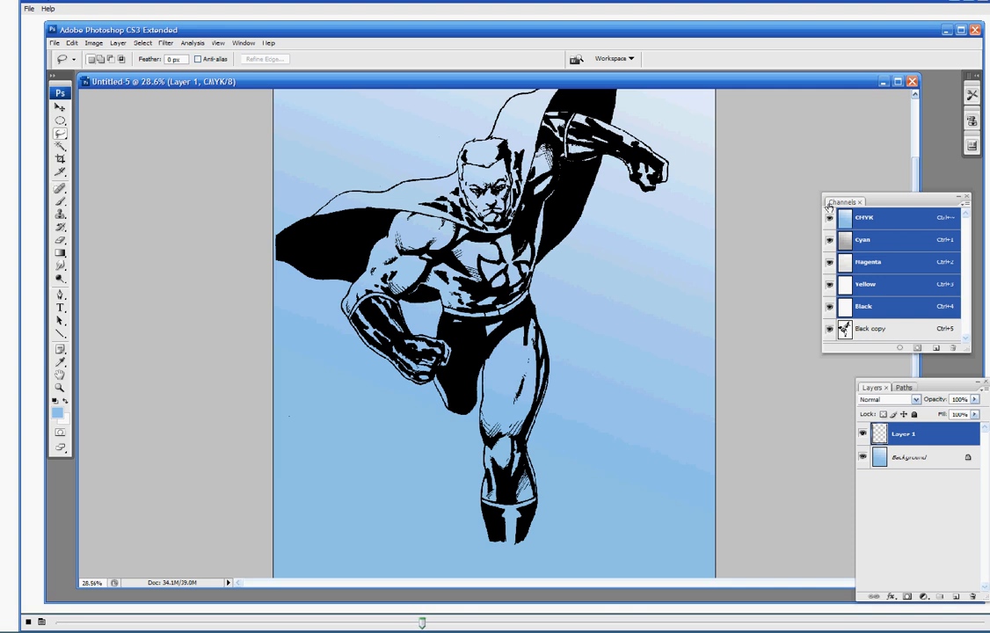
mouse_move(24, 320)
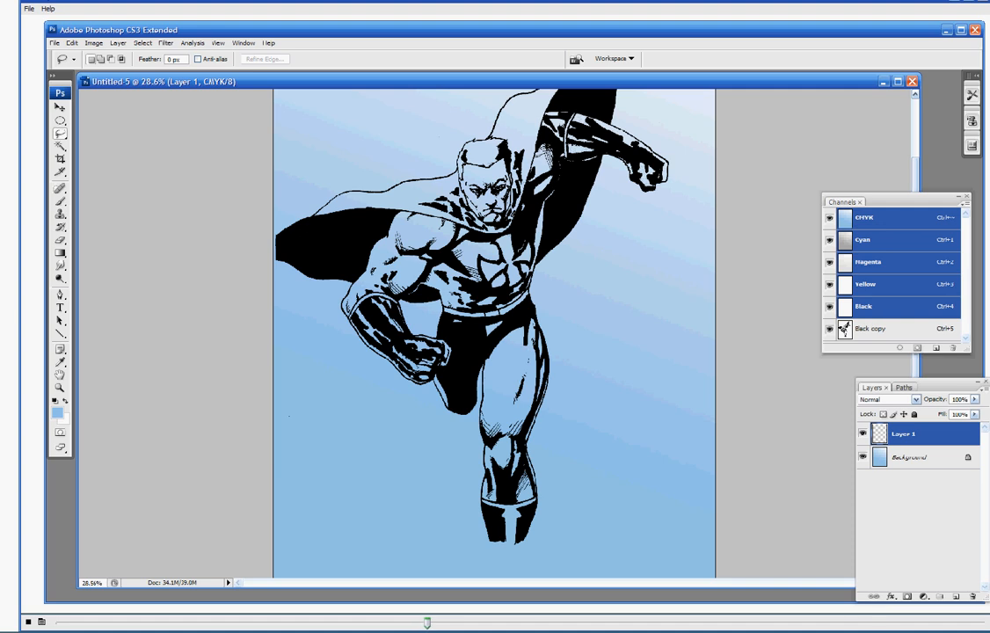
- Show the Swatches panel and choose a dark gray foreground colour for painting
click(244, 42)
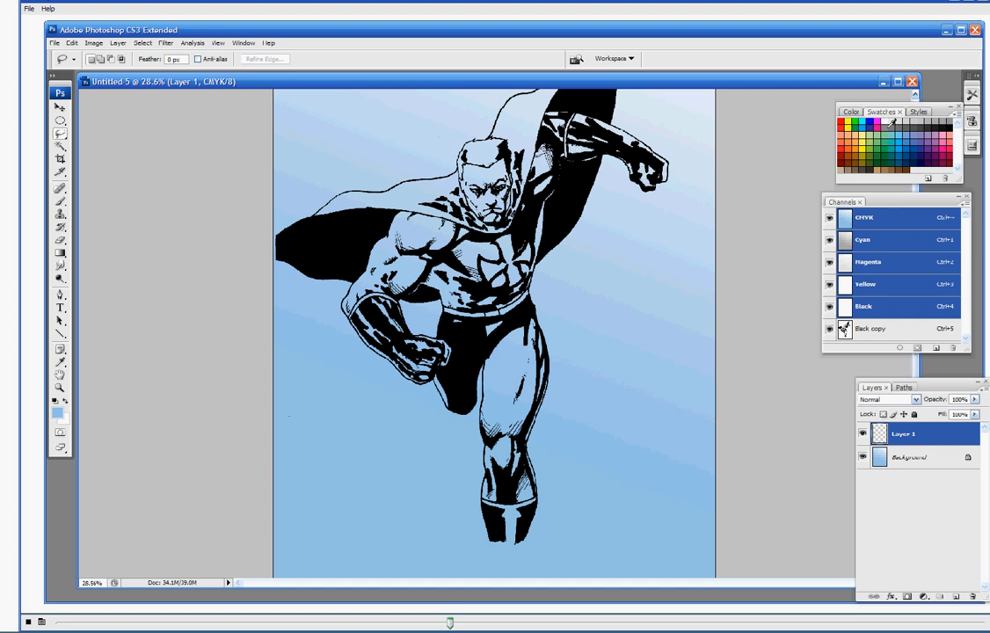
mouse_move(891, 123)
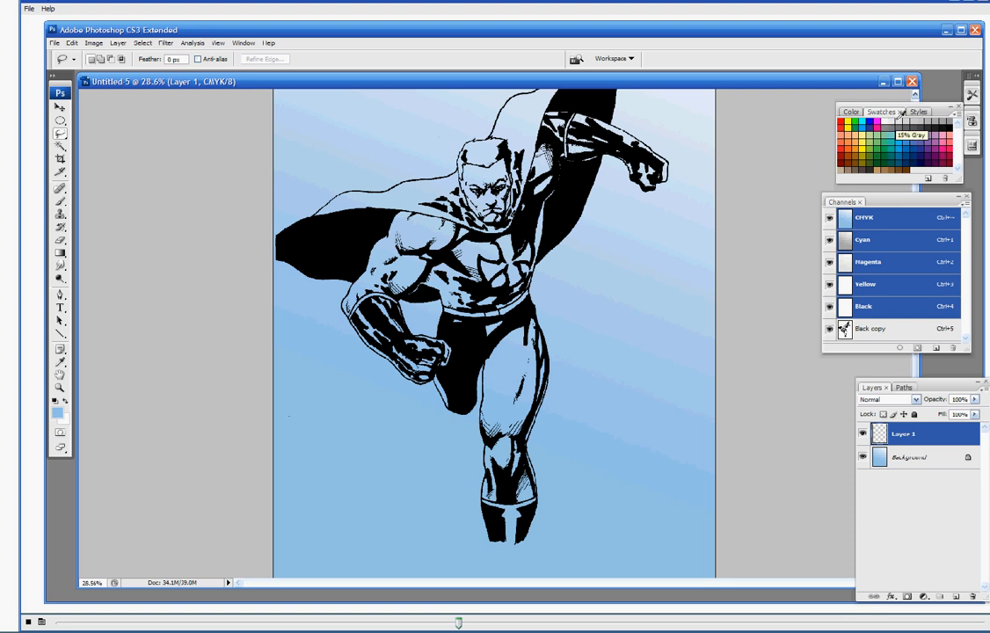
mouse_move(904, 141)
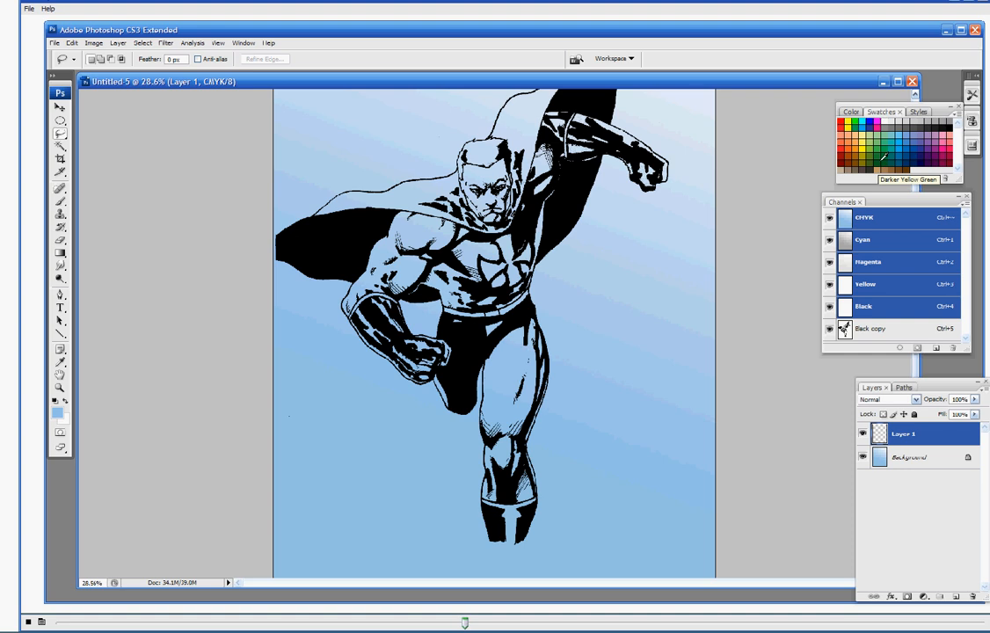
mouse_move(918, 131)
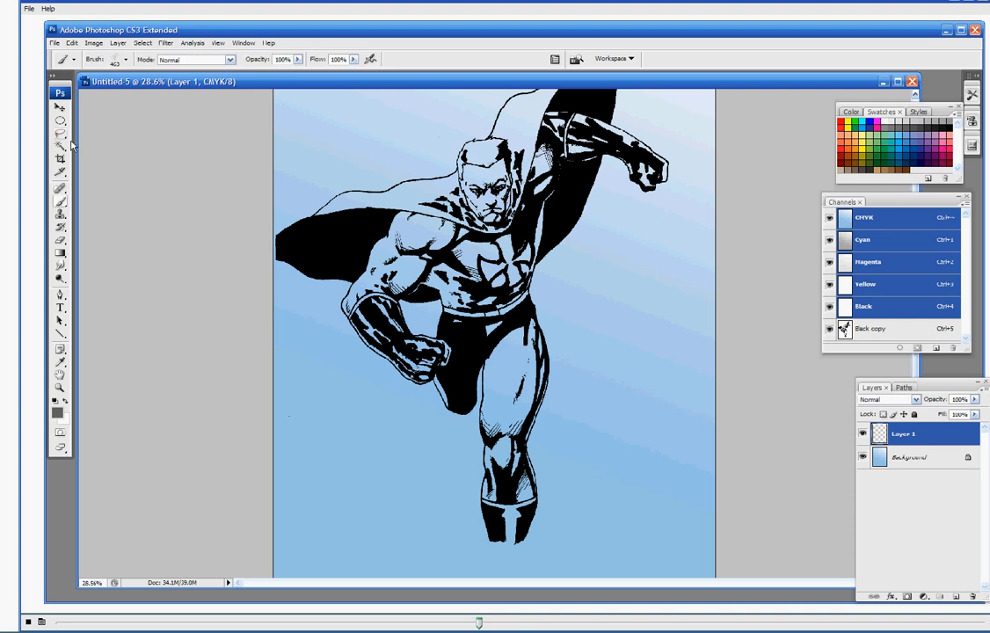
click(60, 189)
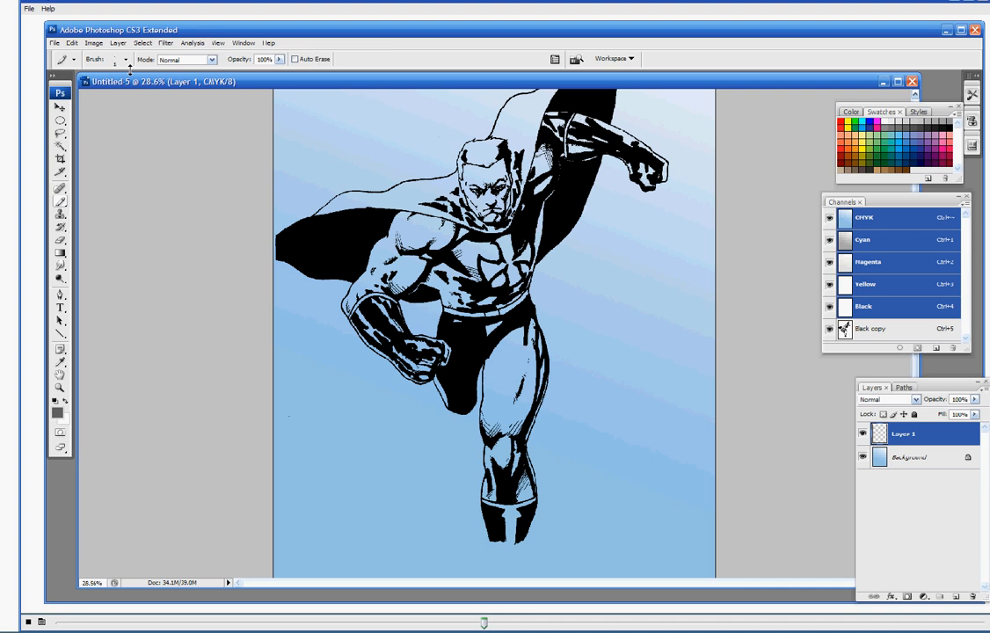
- Paint a gray sample dot near the canvas top-left corner
click(124, 59)
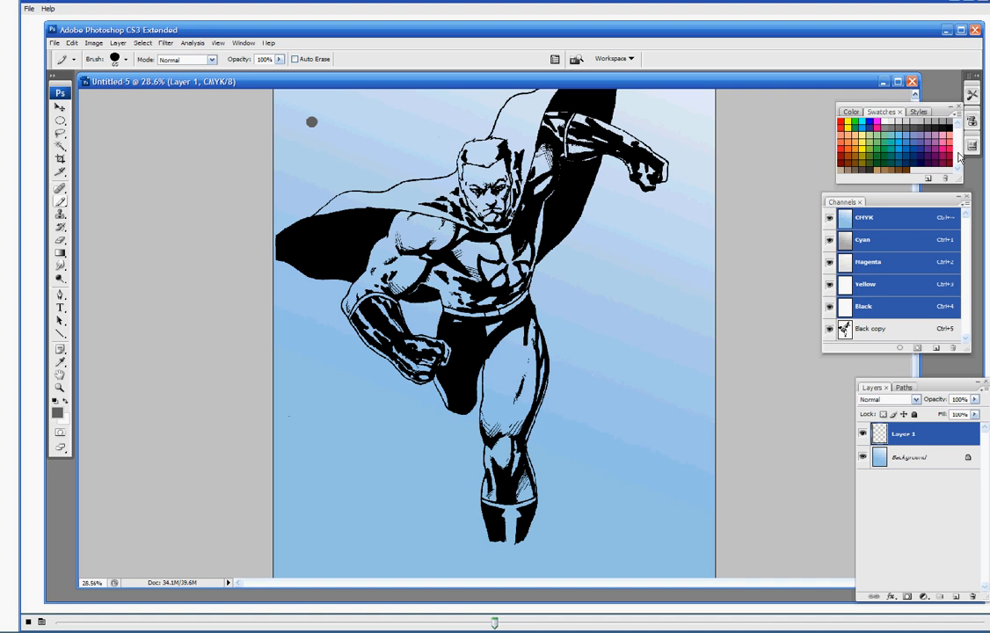
mouse_move(957, 157)
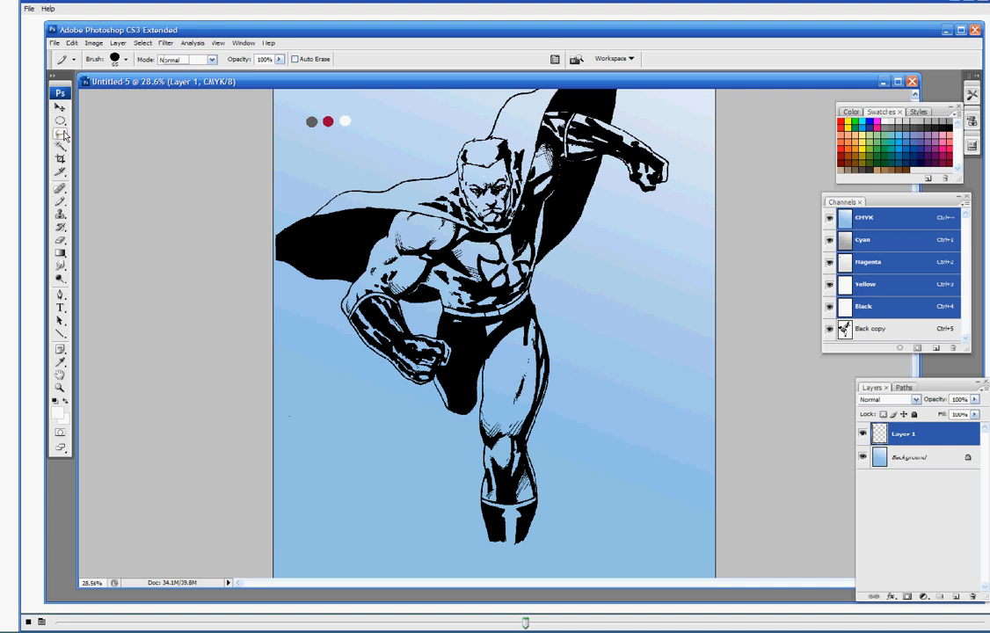
- Lasso a selection around the hero's costume torso and legs
click(61, 134)
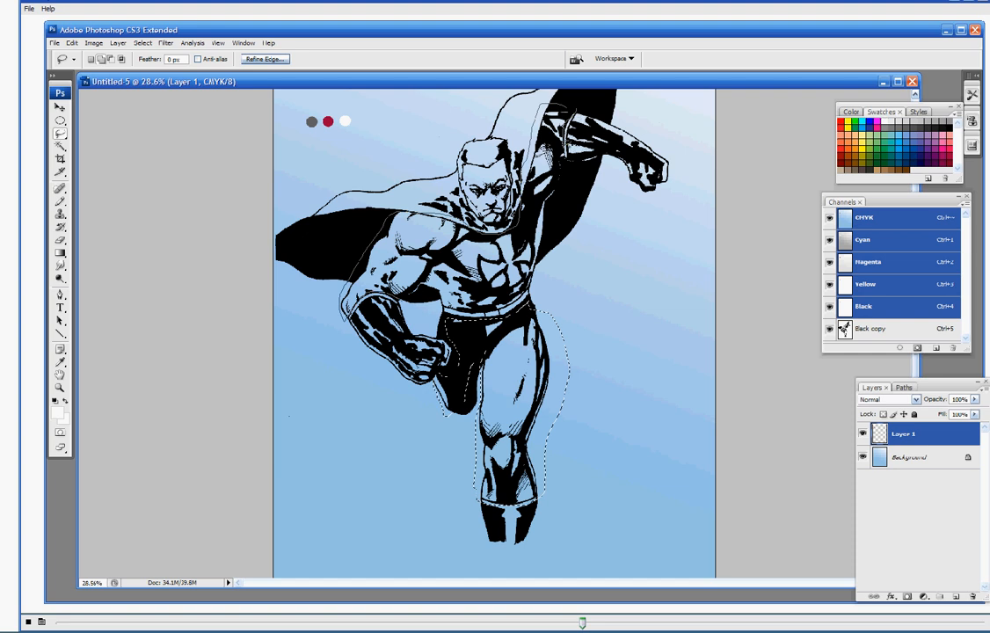
drag(567, 139, 545, 264)
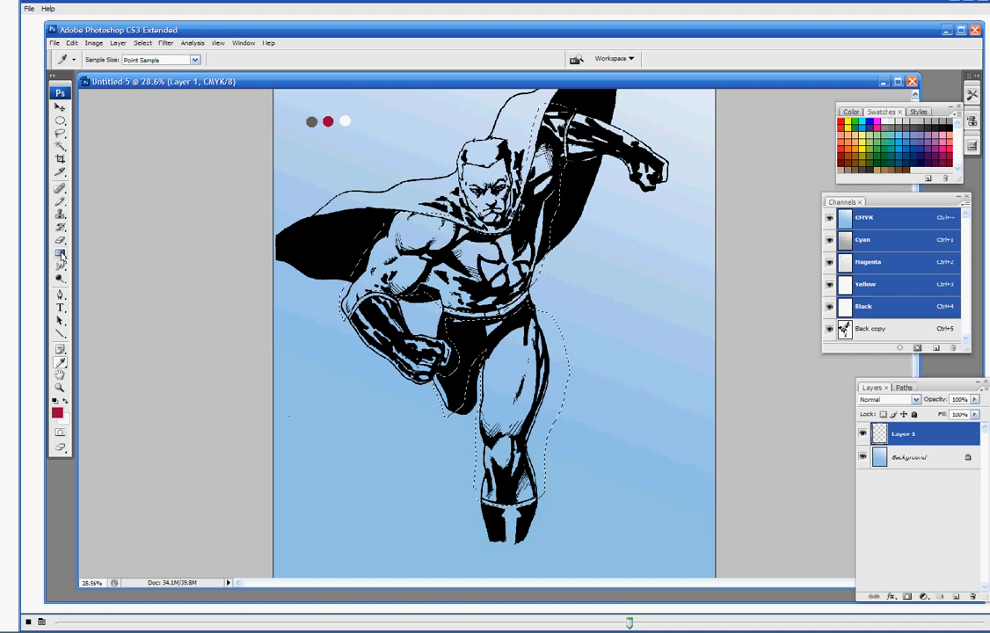
- Bucket-fill the selected torso and legs with flat red using the Paint Bucket Tool
click(60, 252)
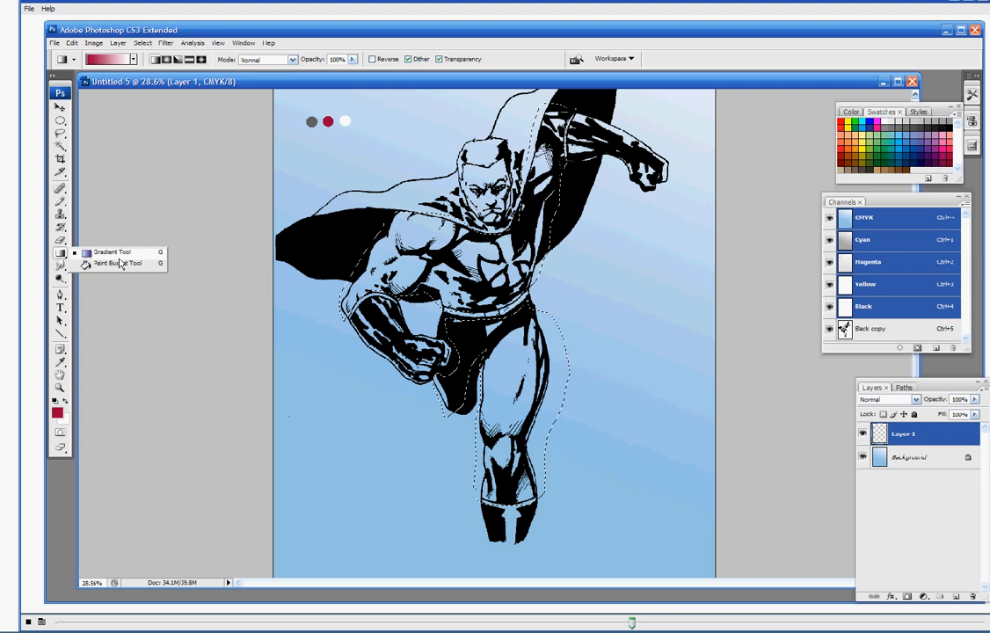
click(114, 264)
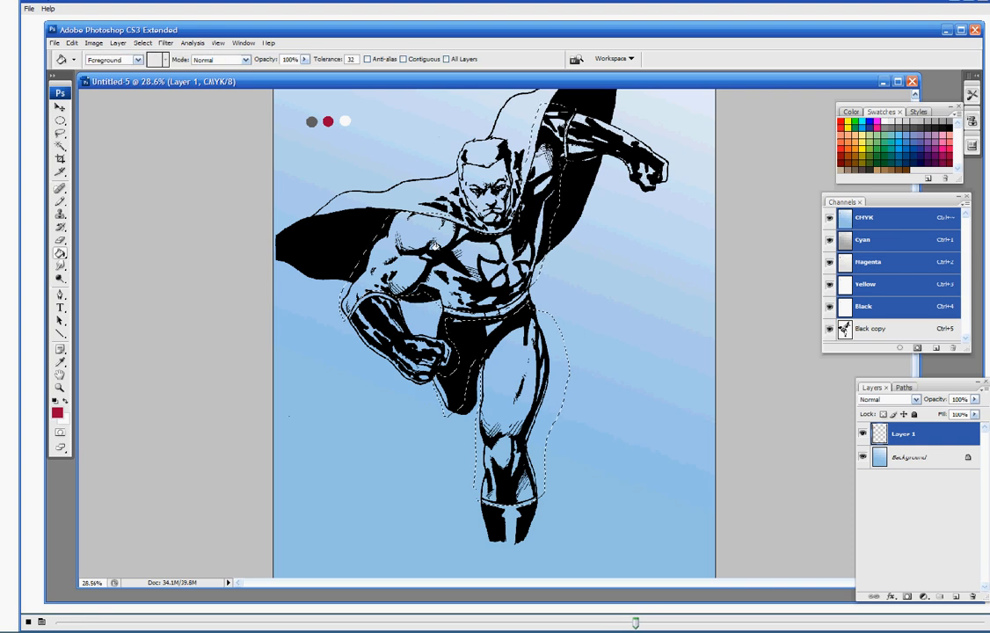
click(435, 246)
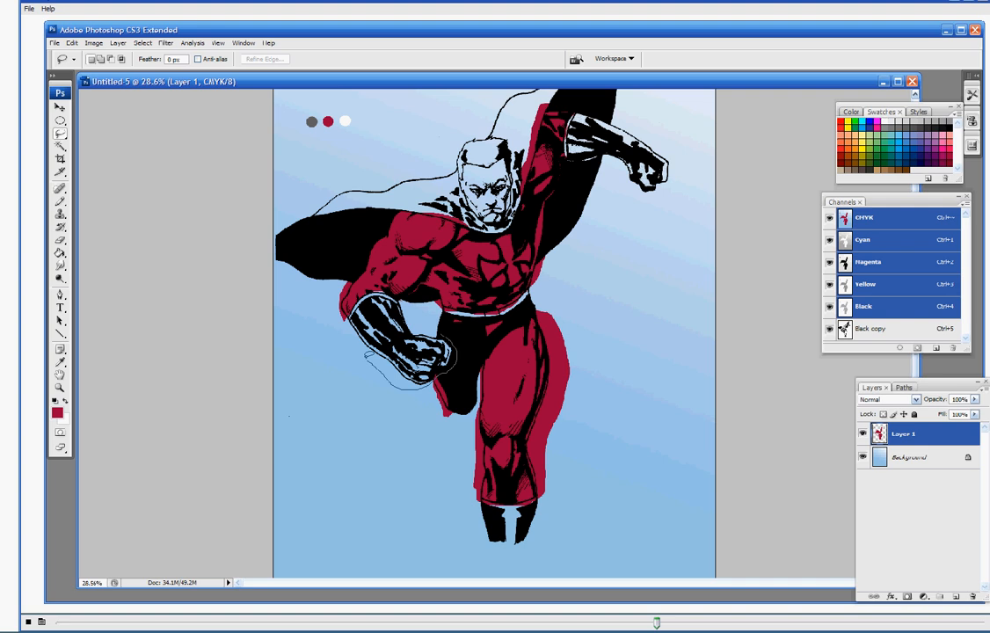
- Lasso a selection around the hero's gloves
drag(356, 312, 360, 356)
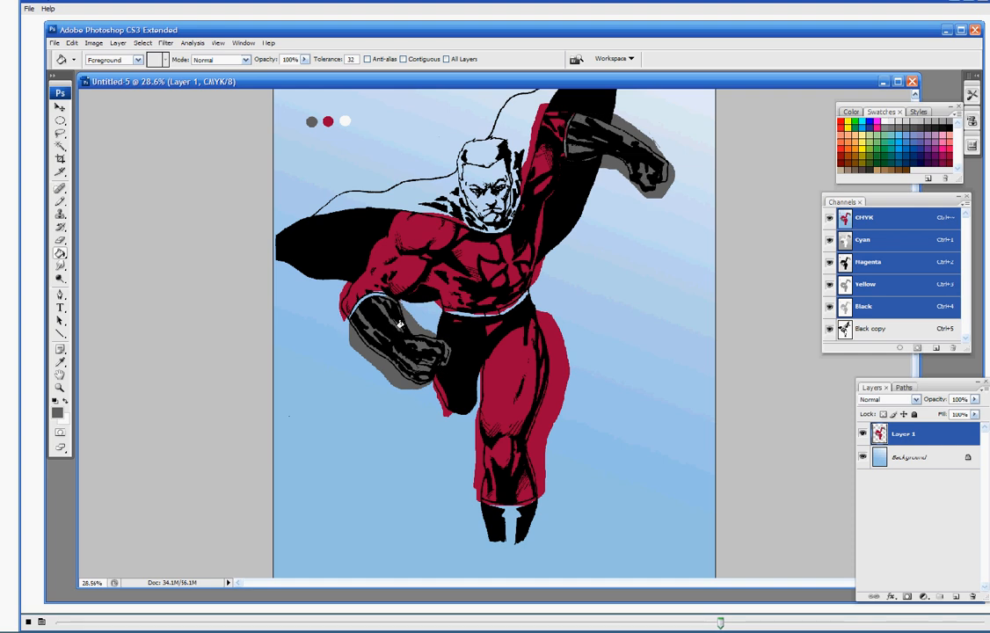
mouse_move(74, 144)
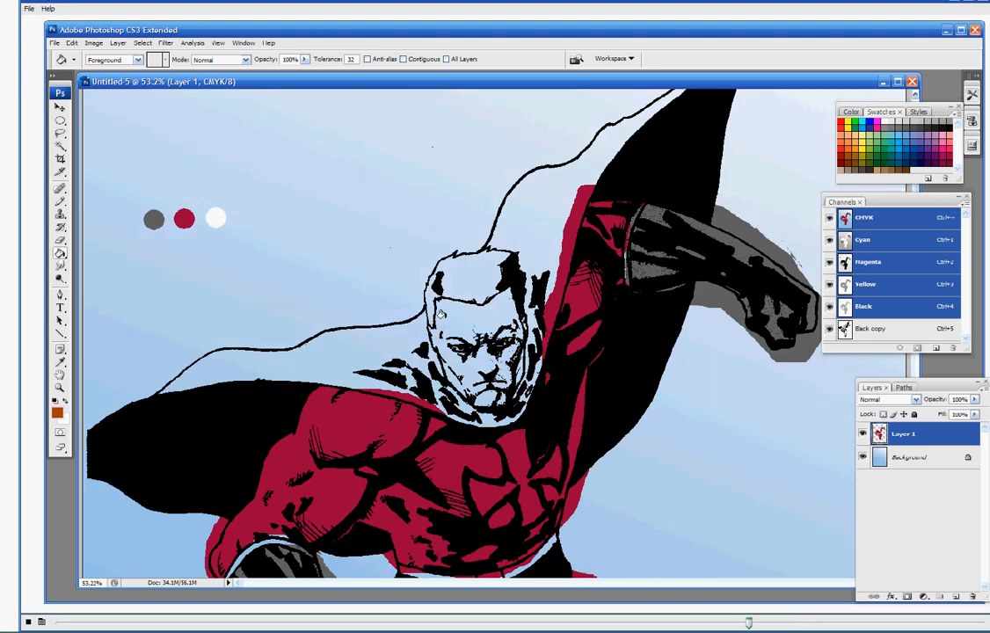
- Zoom in on the head and brush the hero's hair brown
click(59, 188)
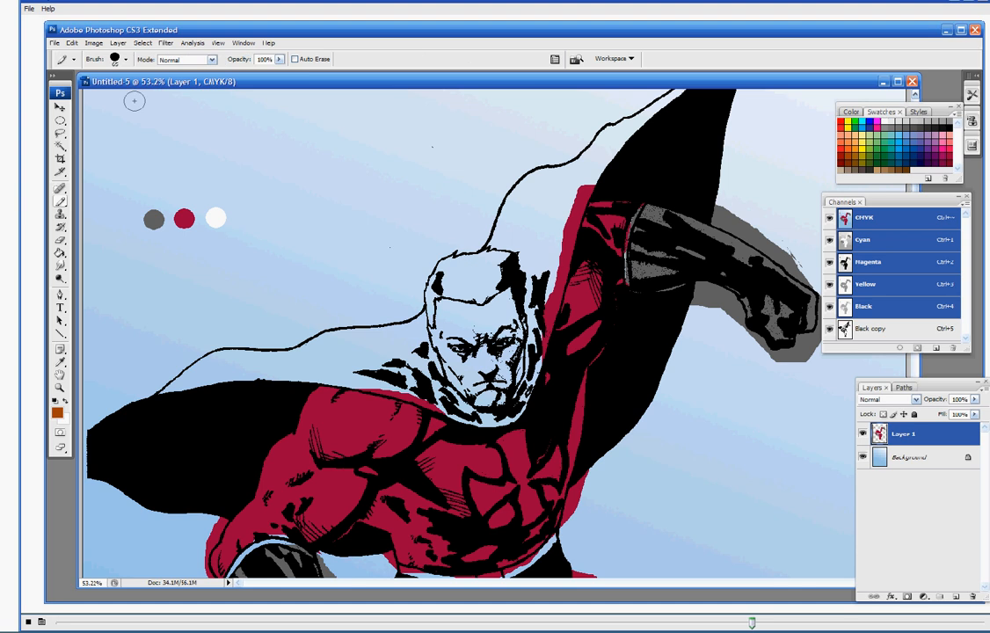
click(125, 58)
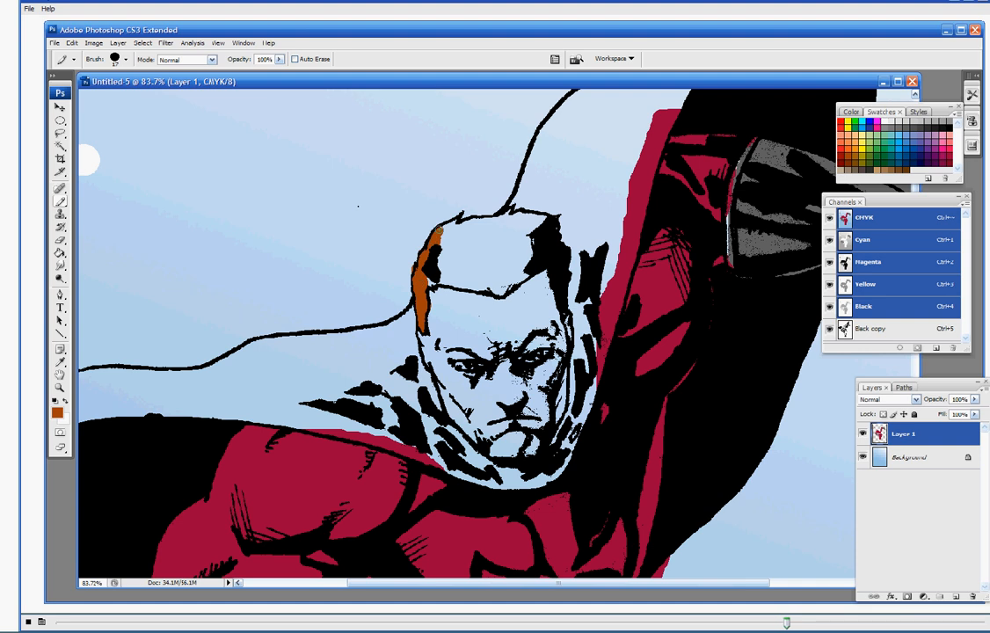
click(448, 233)
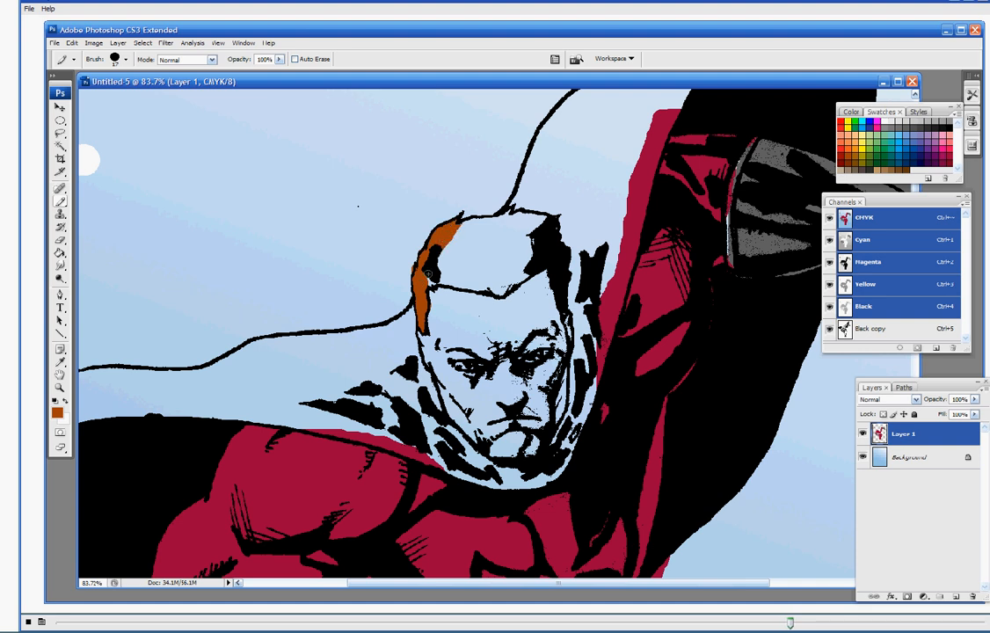
drag(430, 279, 474, 283)
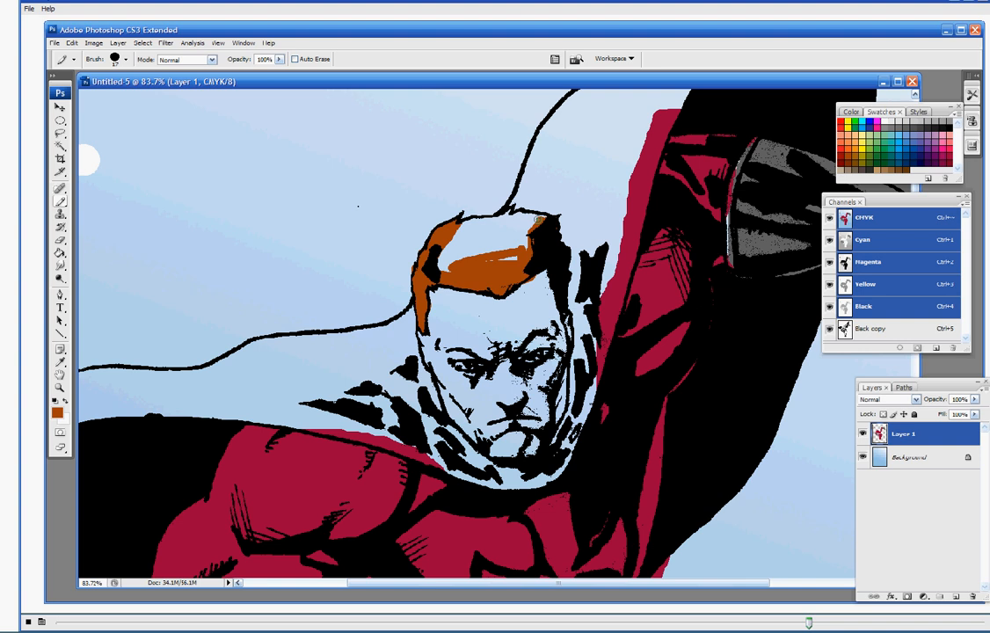
click(524, 216)
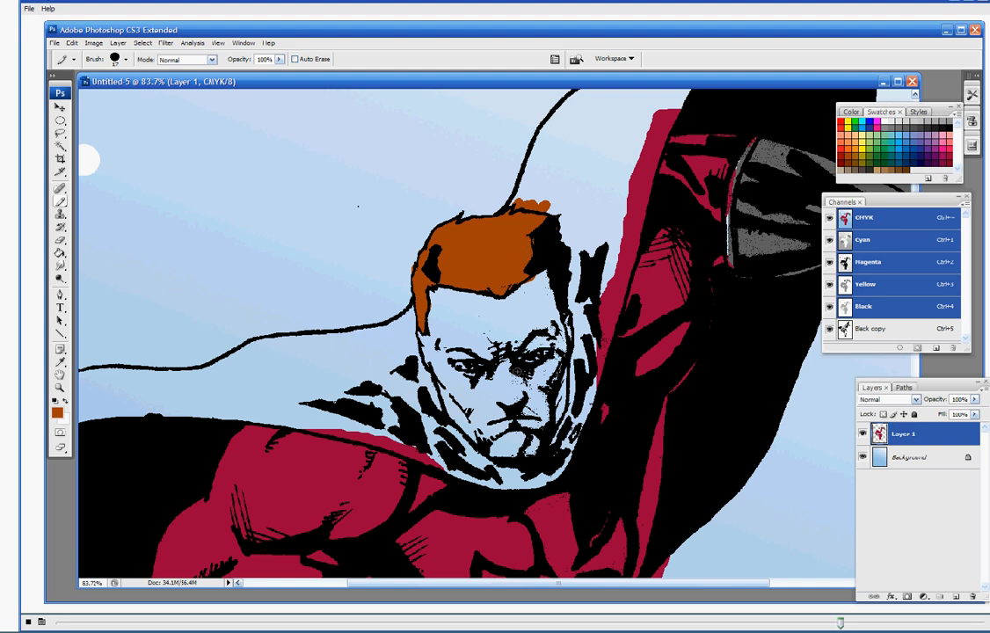
mouse_move(777, 127)
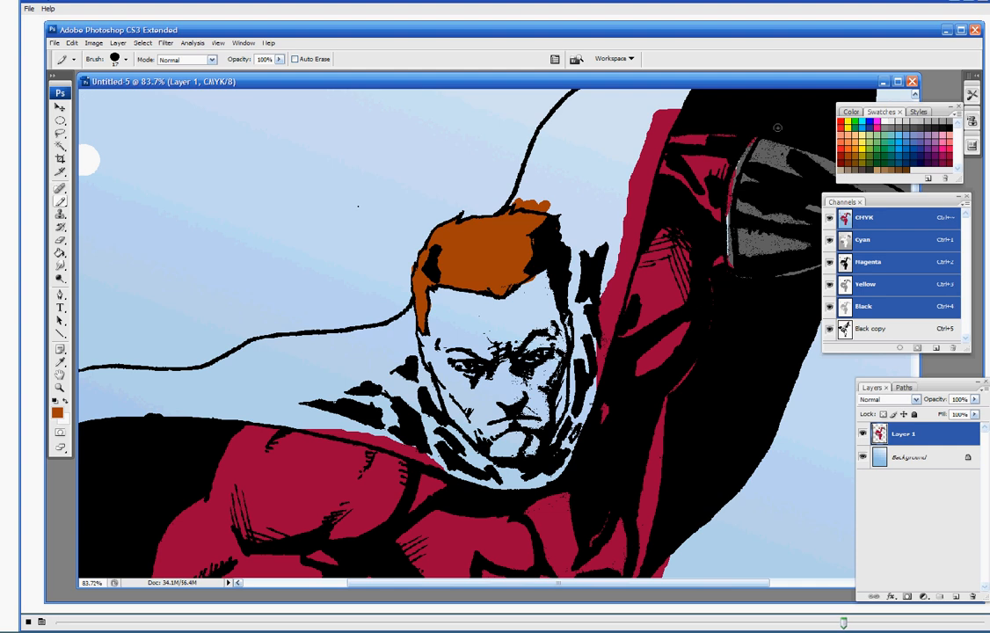
mouse_move(96, 189)
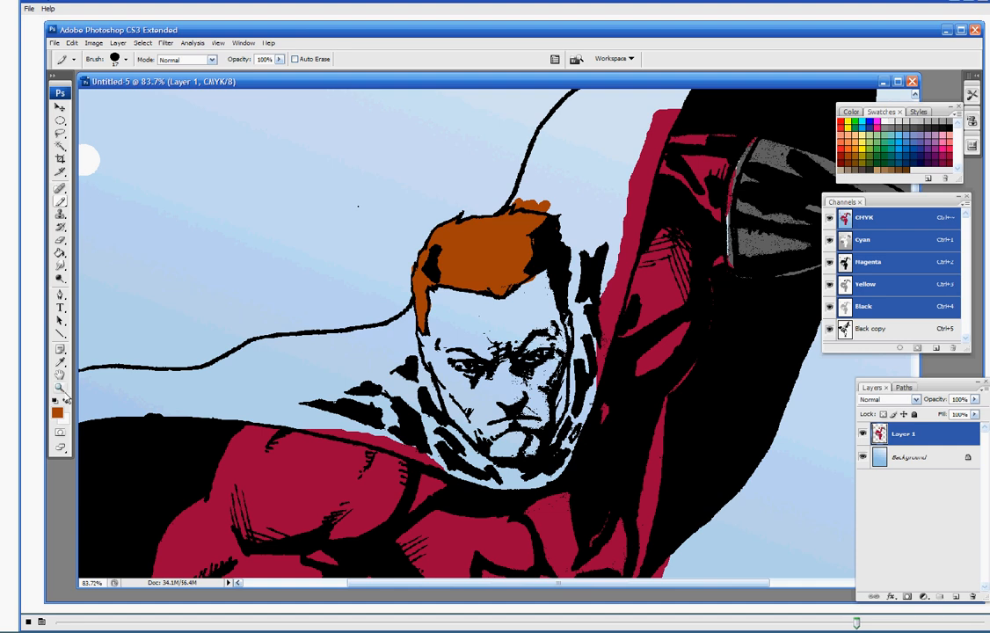
- Set the foreground color to a peach skin tone with K at 0 in the Color Picker
click(56, 410)
text(40)
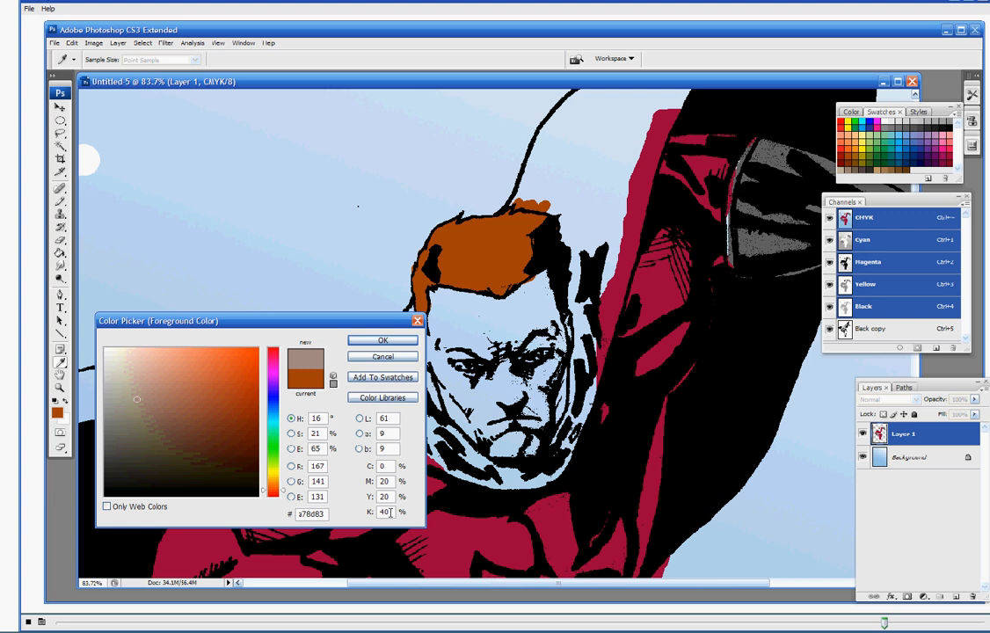
click(139, 349)
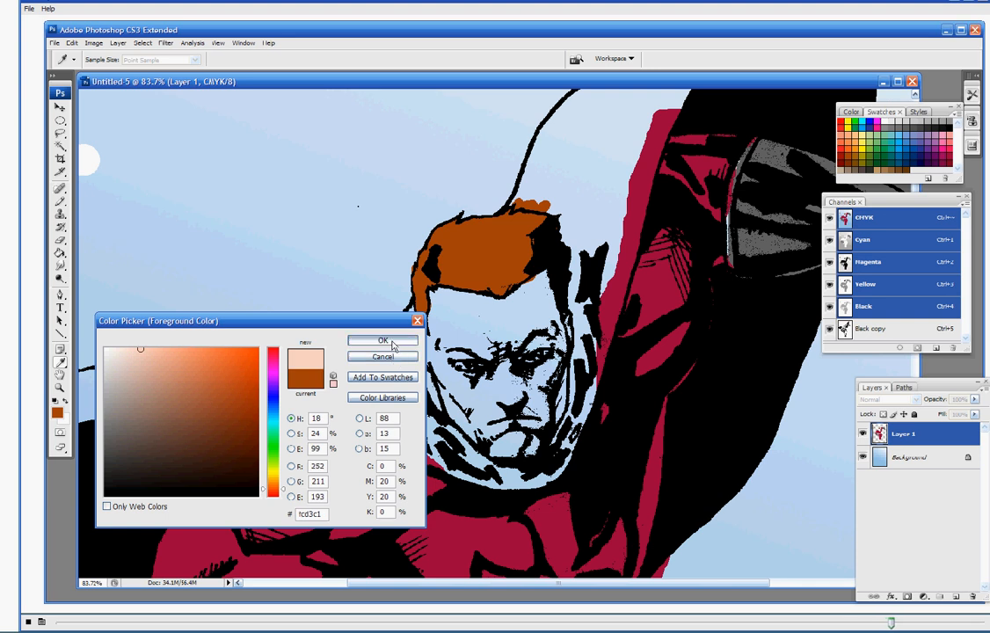
click(383, 341)
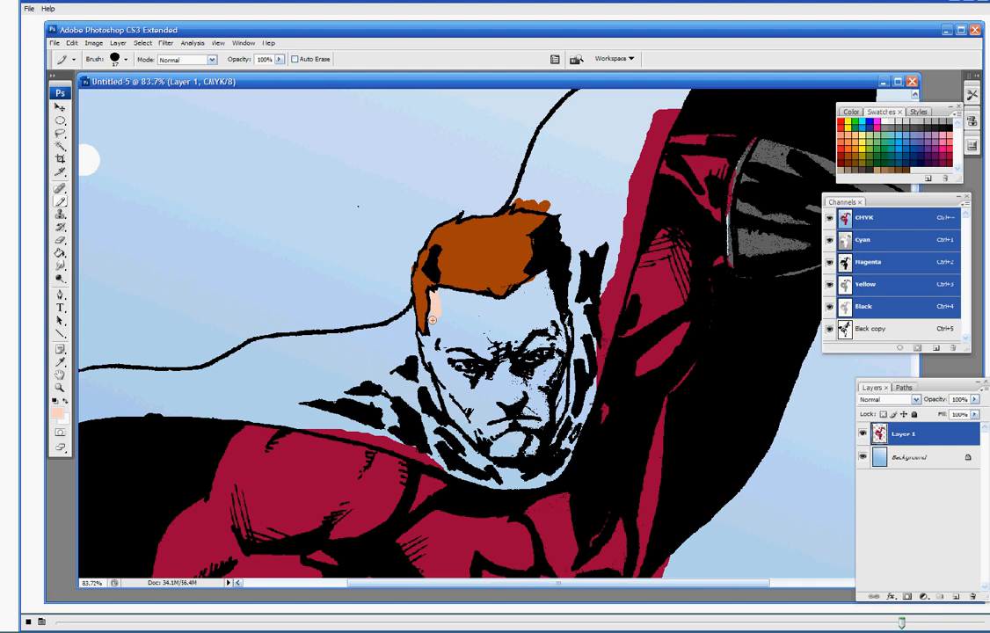
- Brush peach over the hairline, face sides, forehead and upper face, filling gaps
drag(431, 312, 413, 334)
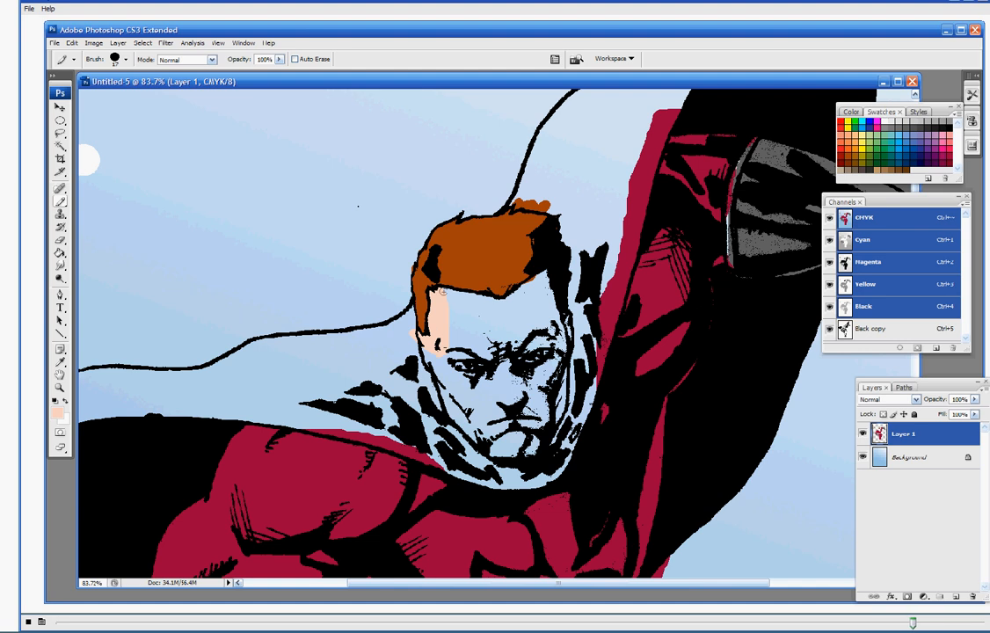
drag(444, 292, 469, 296)
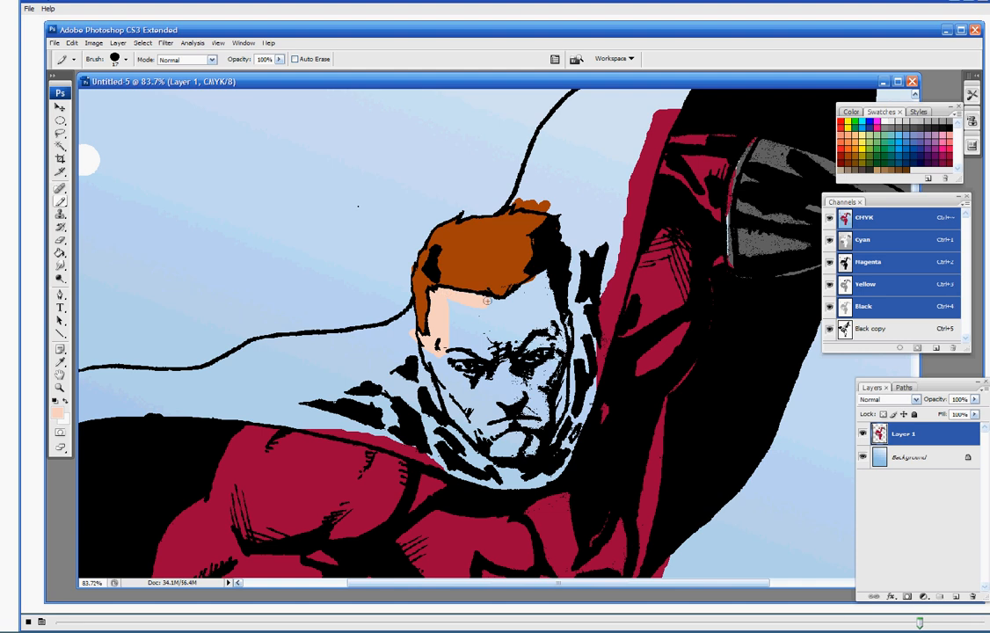
drag(486, 301, 534, 282)
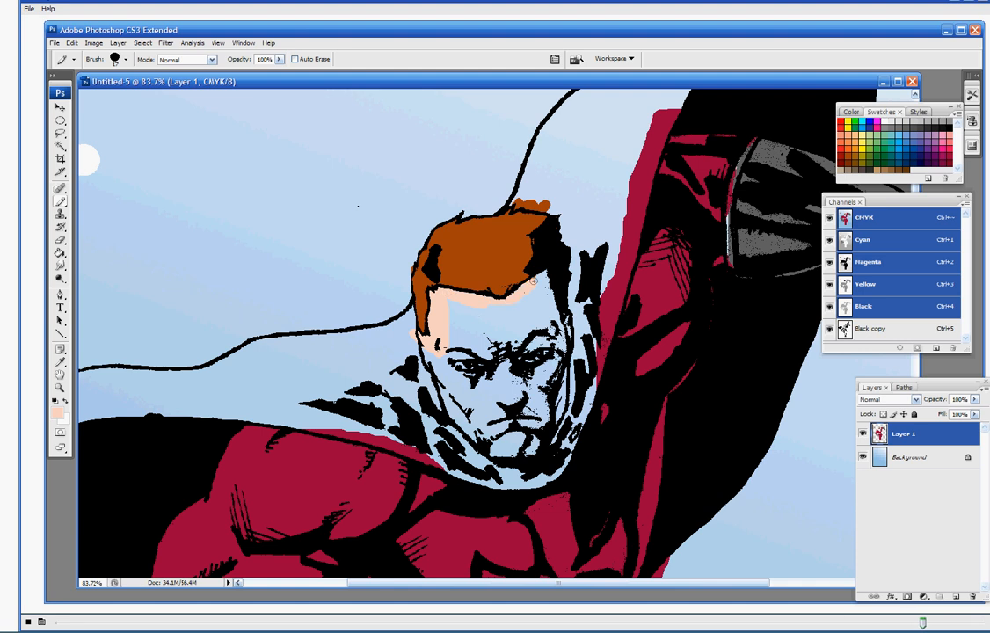
click(543, 279)
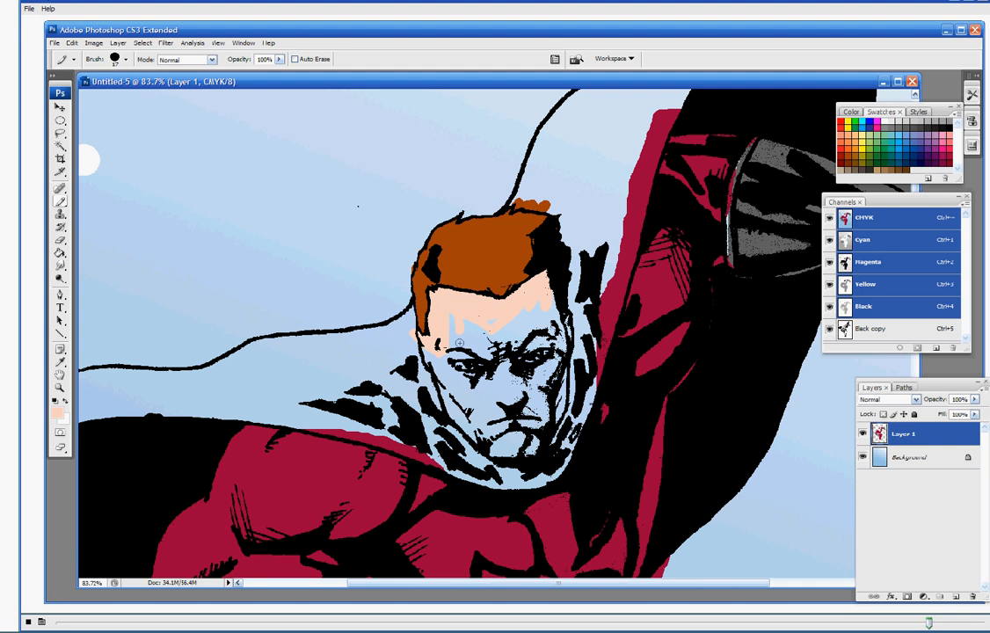
click(448, 348)
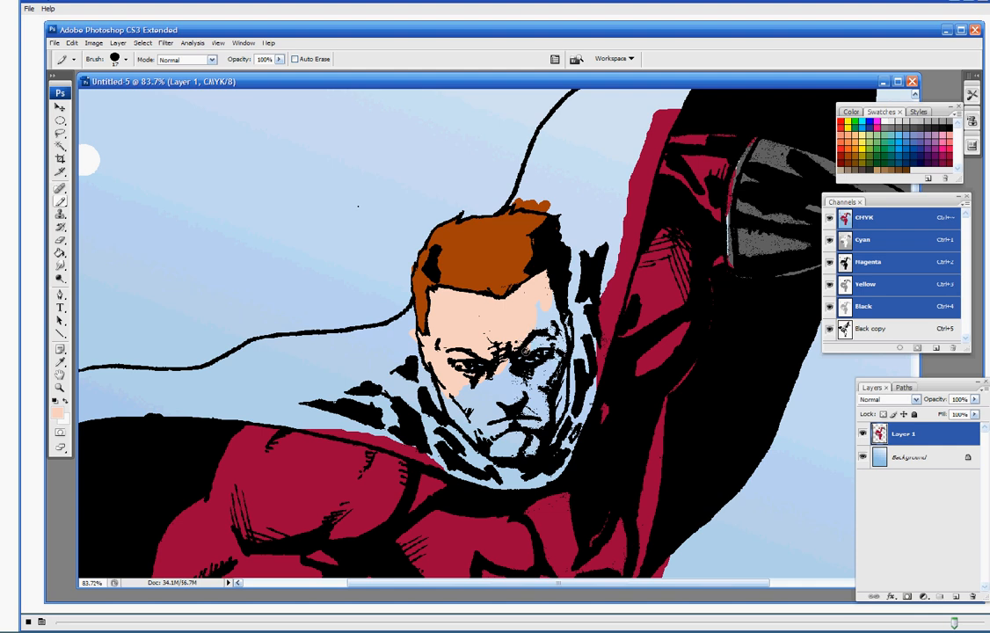
click(545, 325)
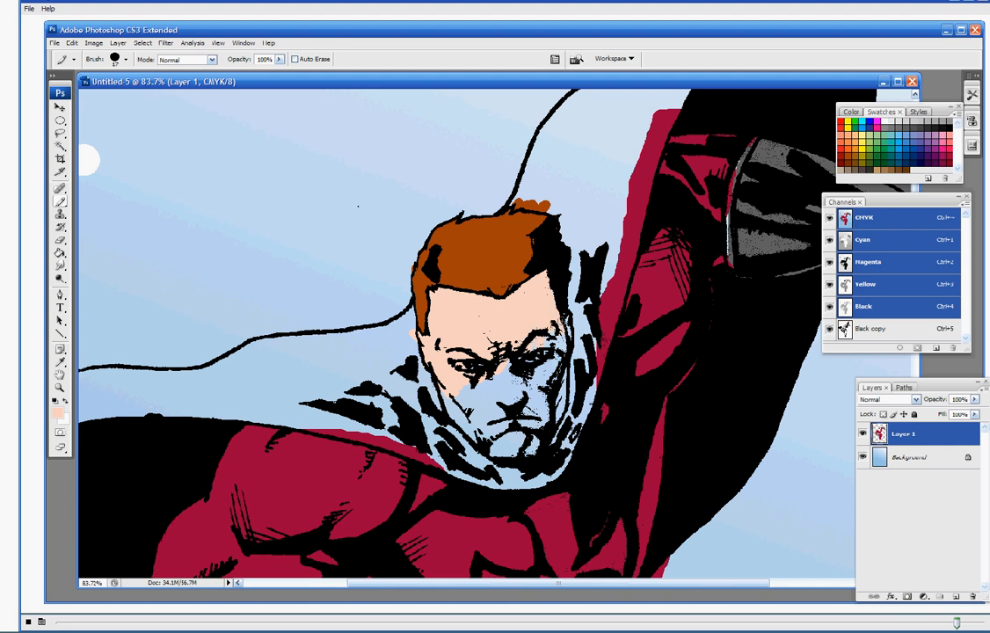